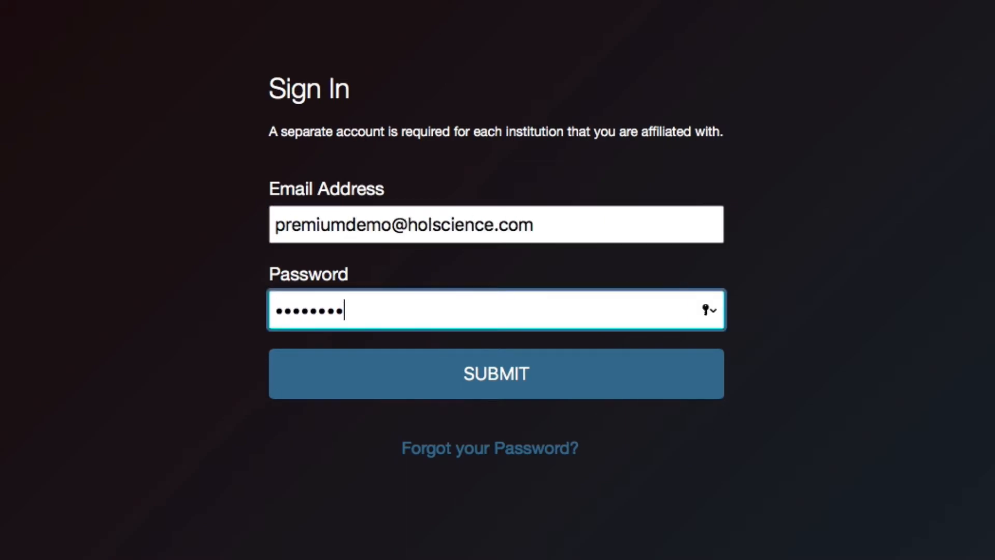
Step: Submit the email and password on the Sign In page to reach My Courses
left_click(495, 373)
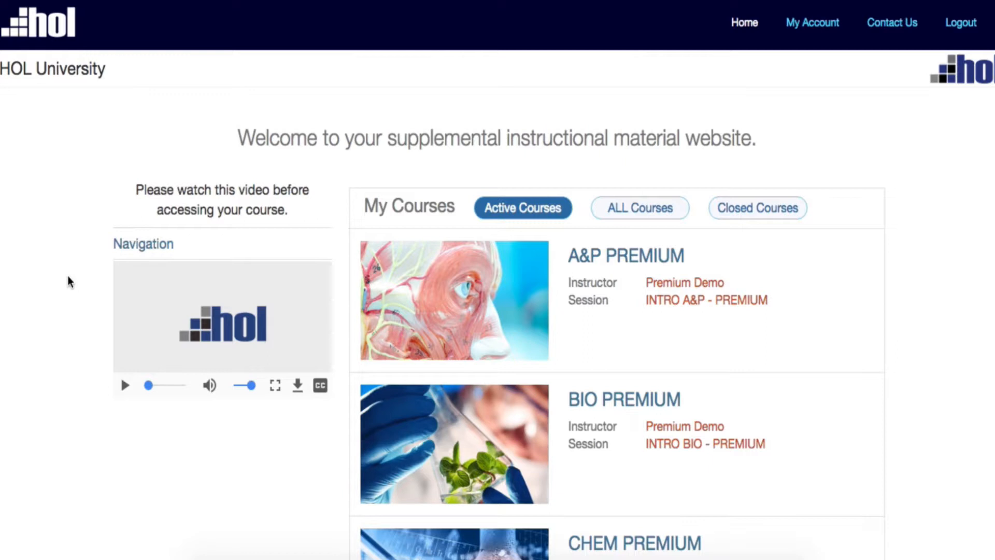
mouse_move(354, 238)
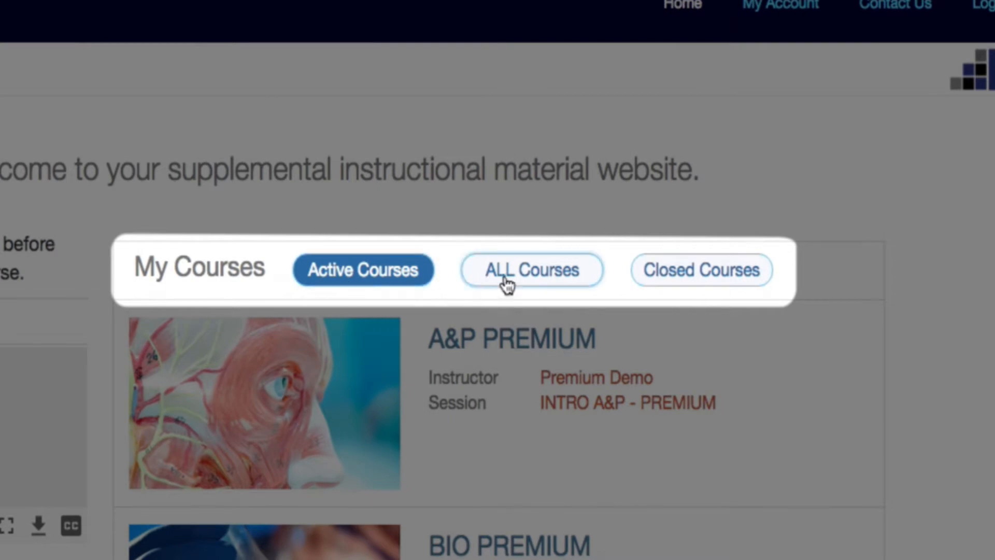
left_click(531, 270)
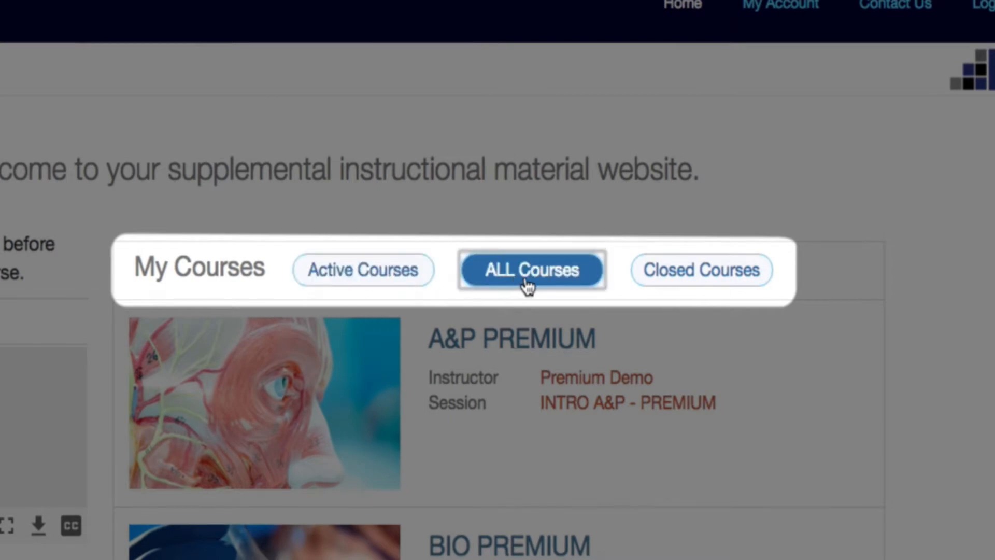
left_click(701, 269)
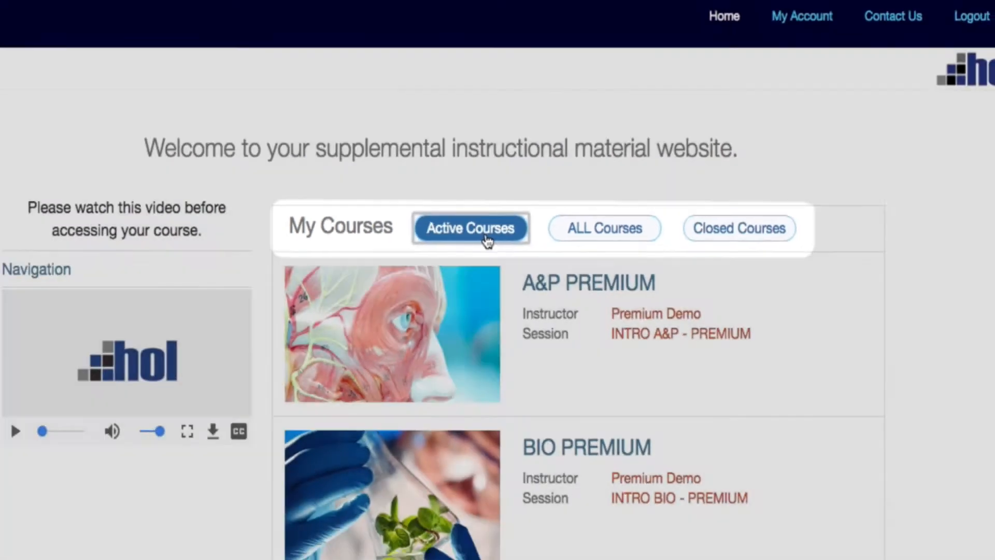
scroll("down", 3)
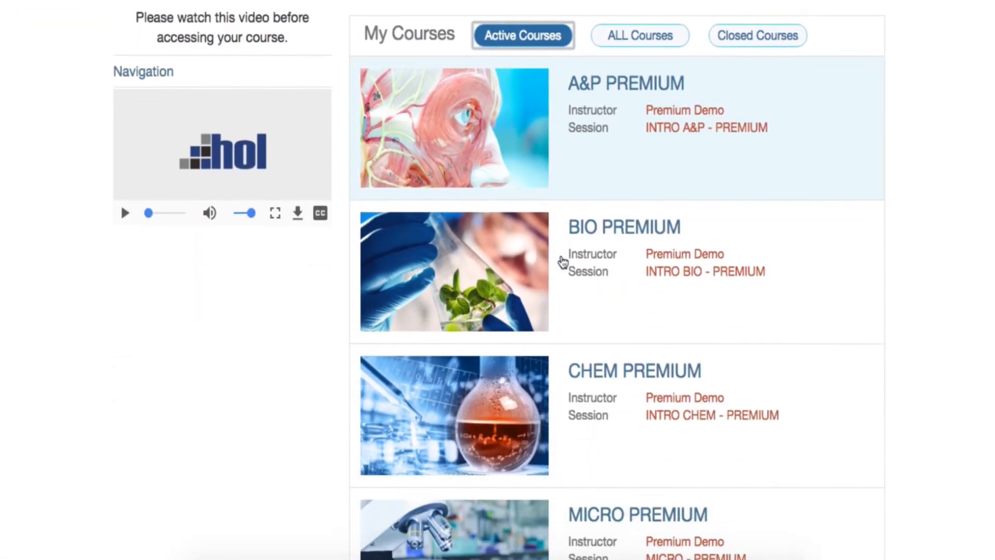
scroll("down", 3)
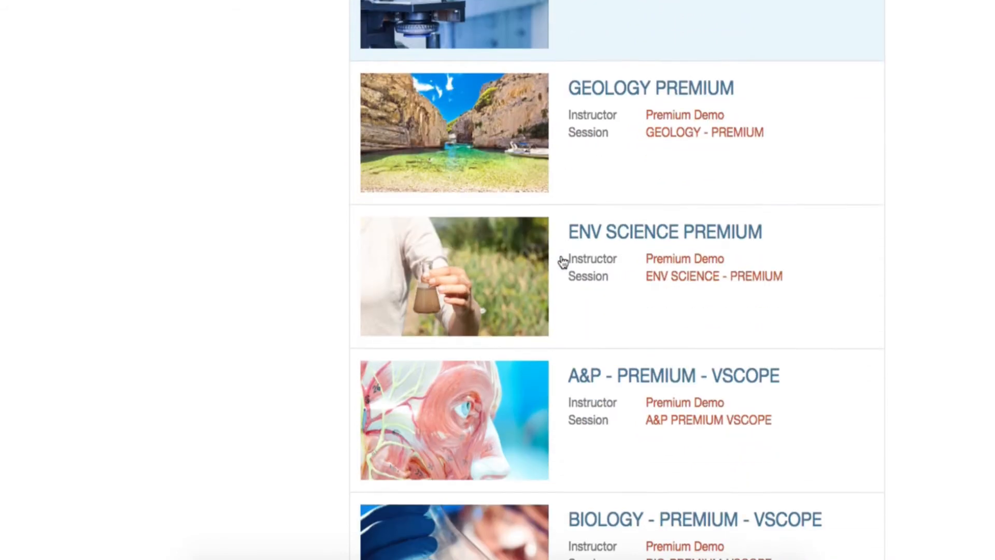
Step: Open A&P - PREMIUM - VSCOPE, check the Student Overview legend and a submitted lesson
left_click(673, 375)
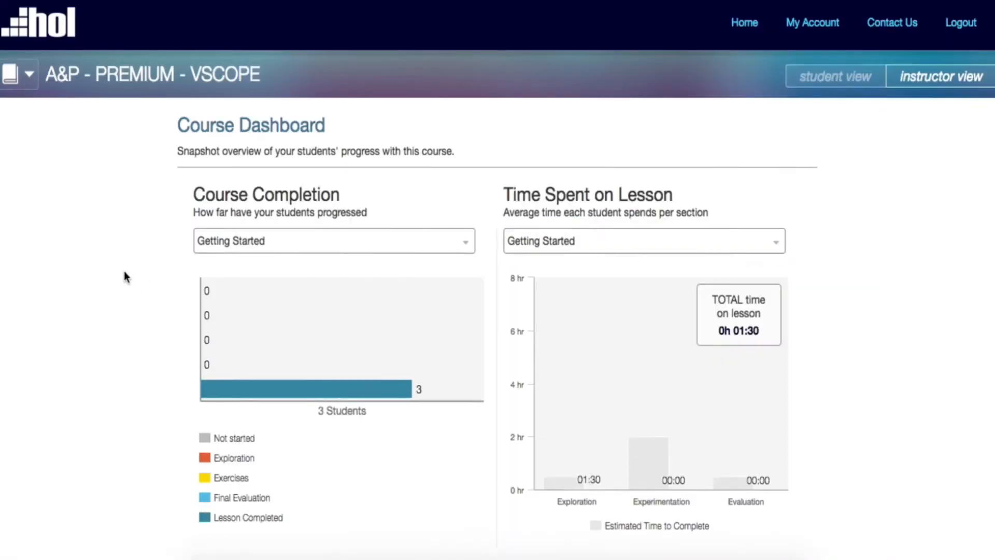
scroll("down", 3)
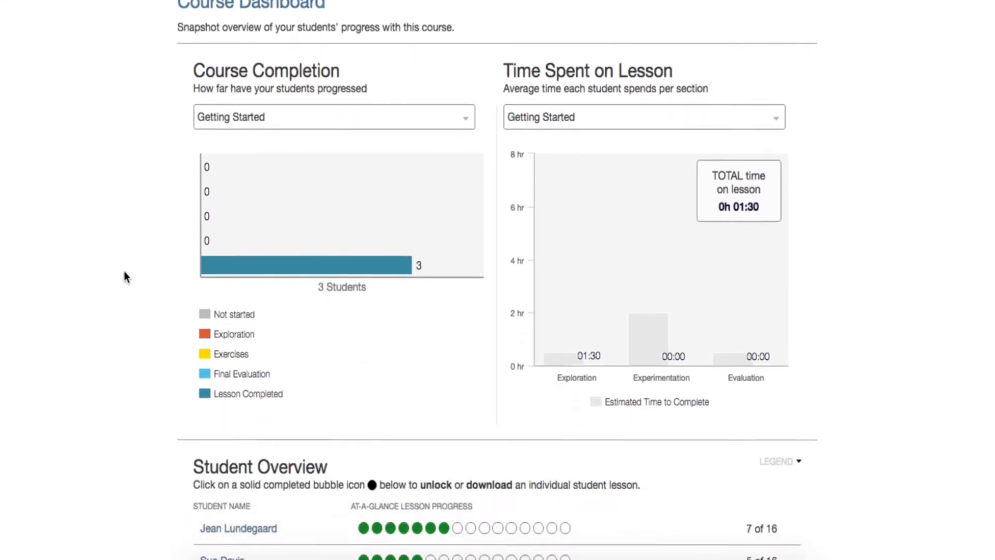
scroll("down", 3)
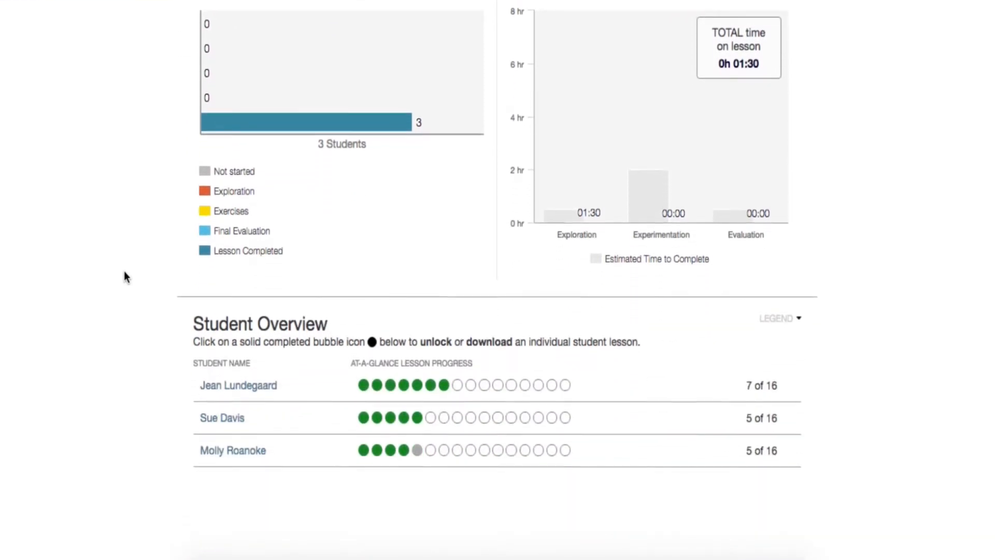
scroll("down", 3)
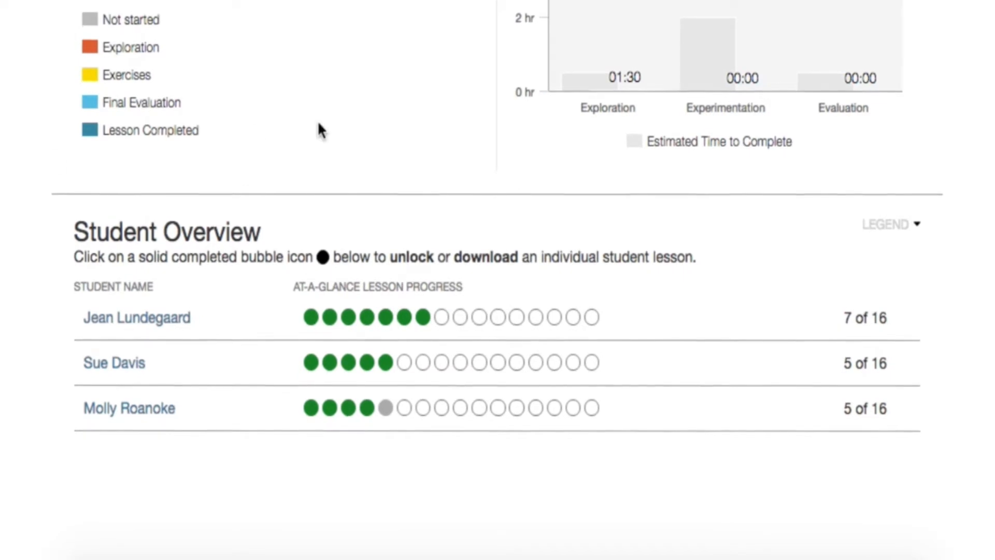
left_click(887, 223)
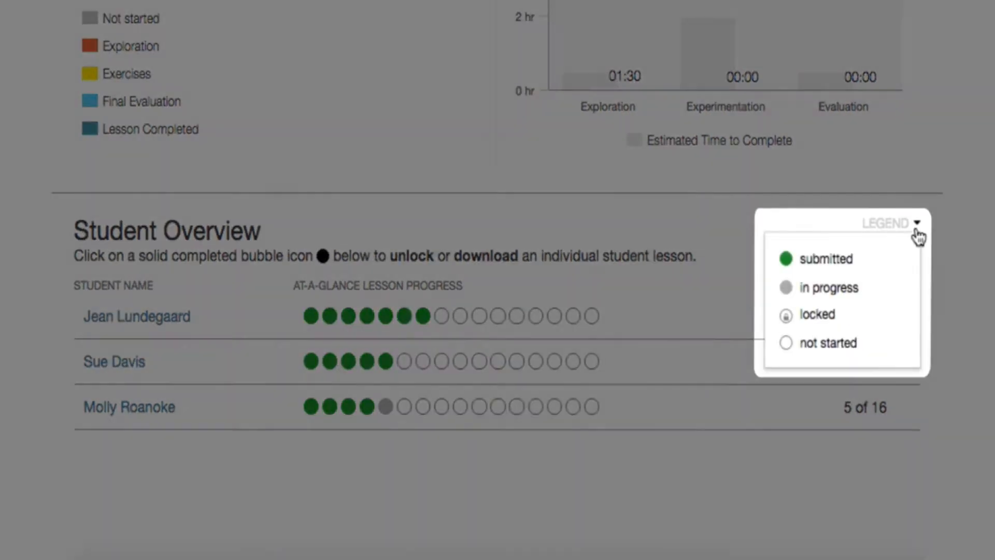
left_click(892, 223)
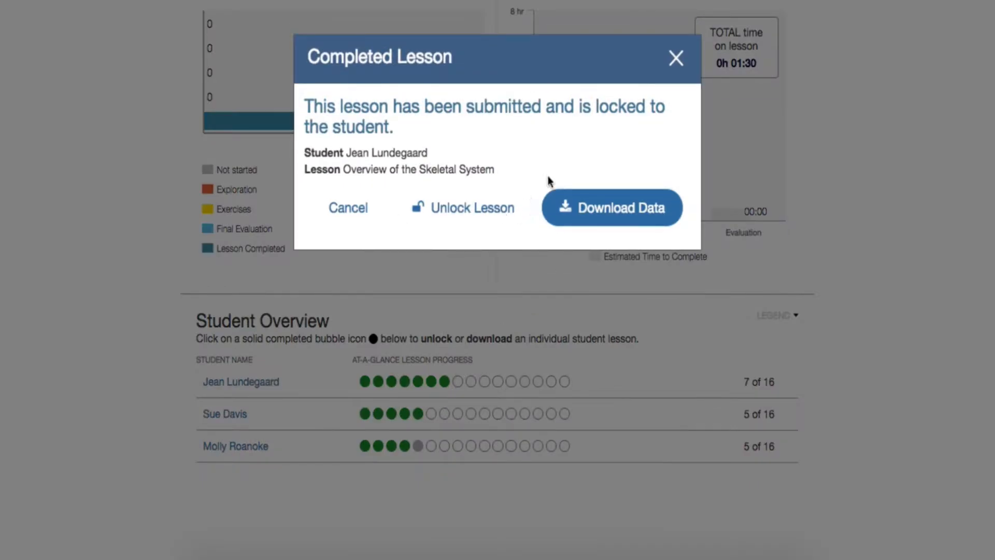
left_click(674, 58)
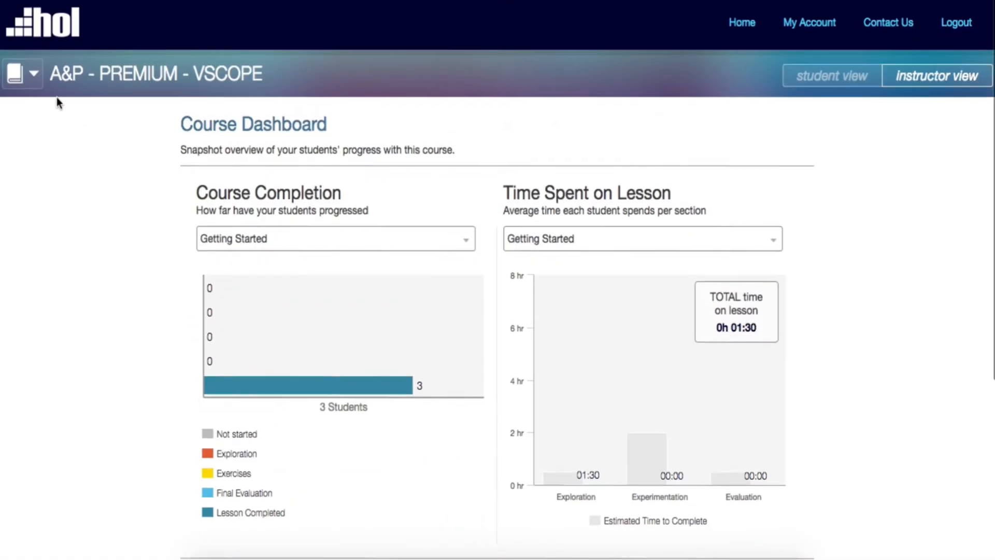
Step: Go to the Class List and remove the third student, answering the confirmation
left_click(23, 73)
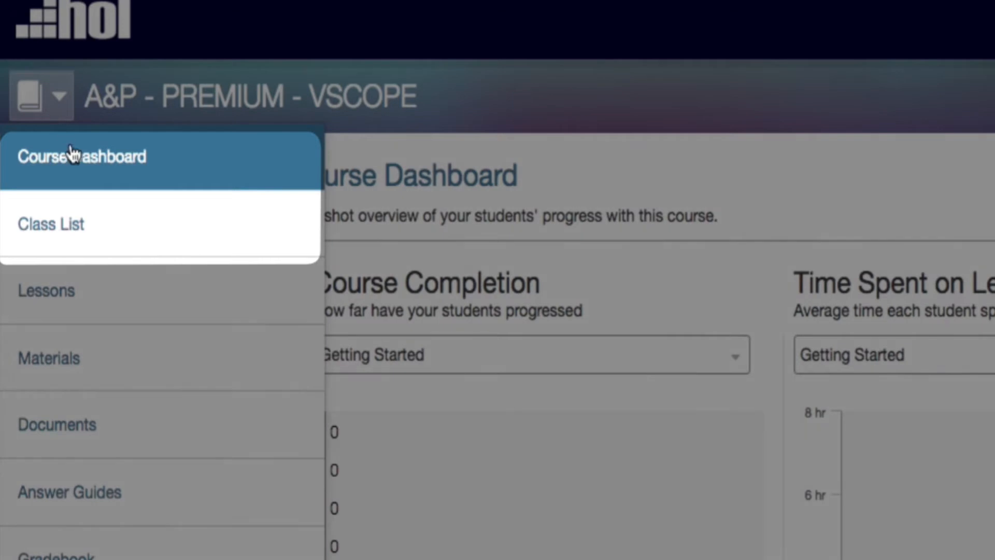
left_click(51, 223)
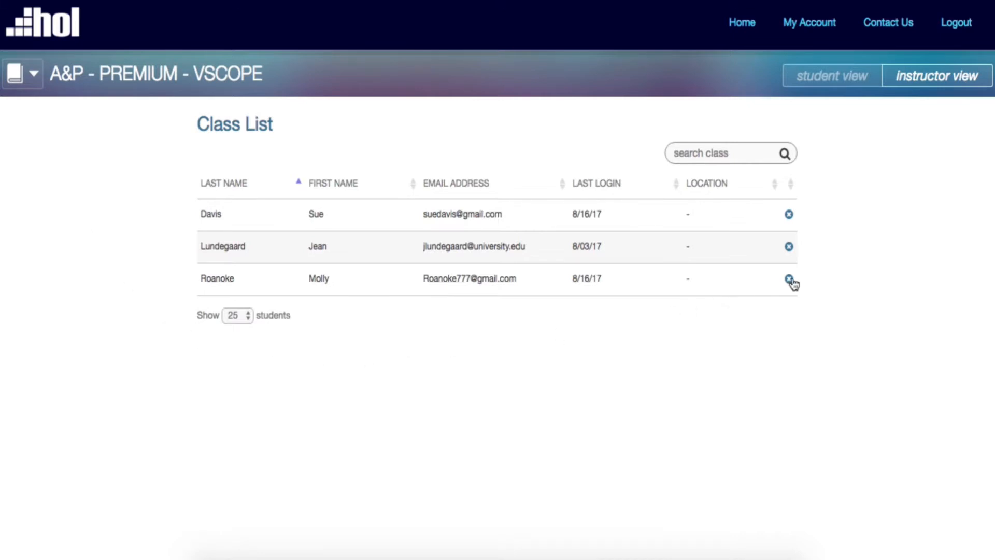
left_click(789, 280)
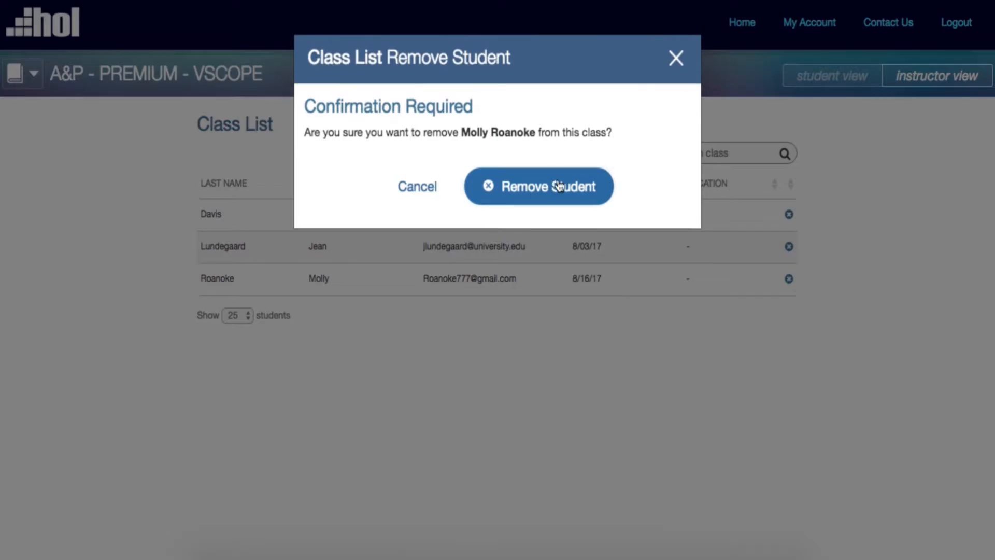
left_click(538, 186)
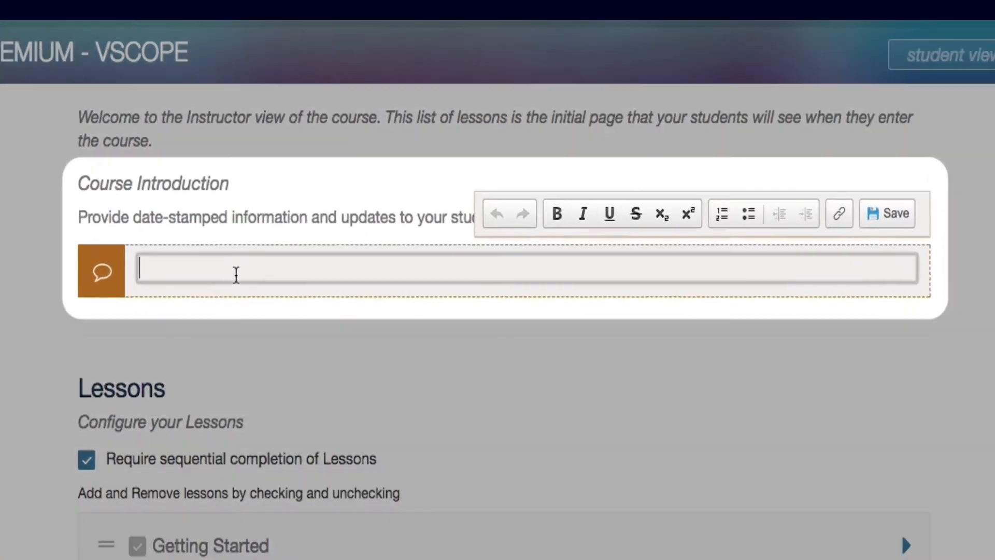
Step: Save a 'Welcome!' note in the Course Introduction editor and scroll down to review it
type("Welcome!")
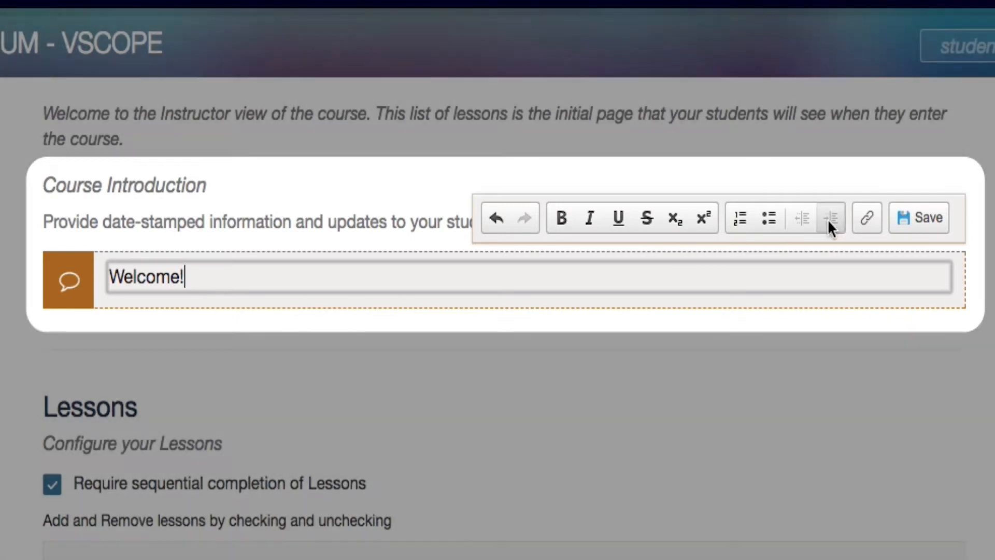
left_click(918, 217)
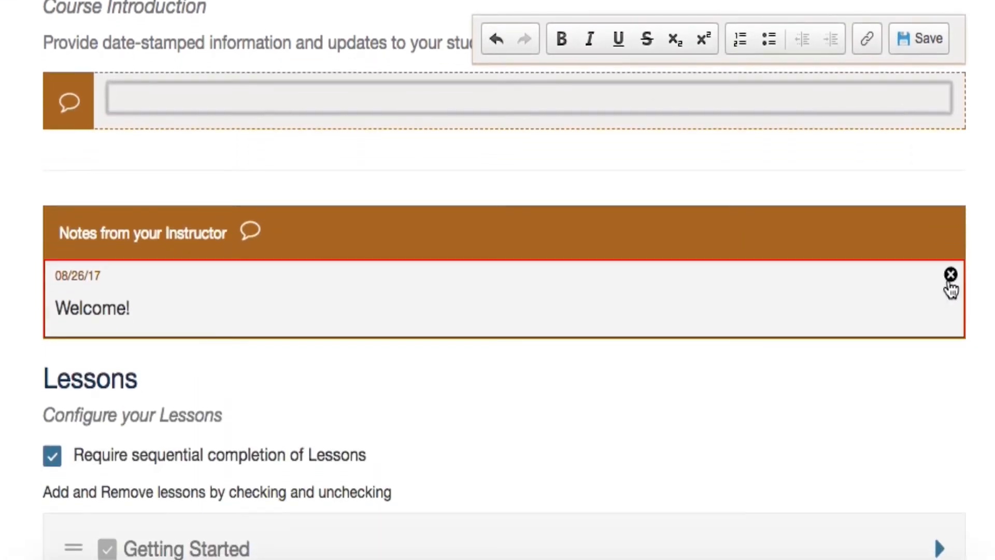
mouse_move(950, 274)
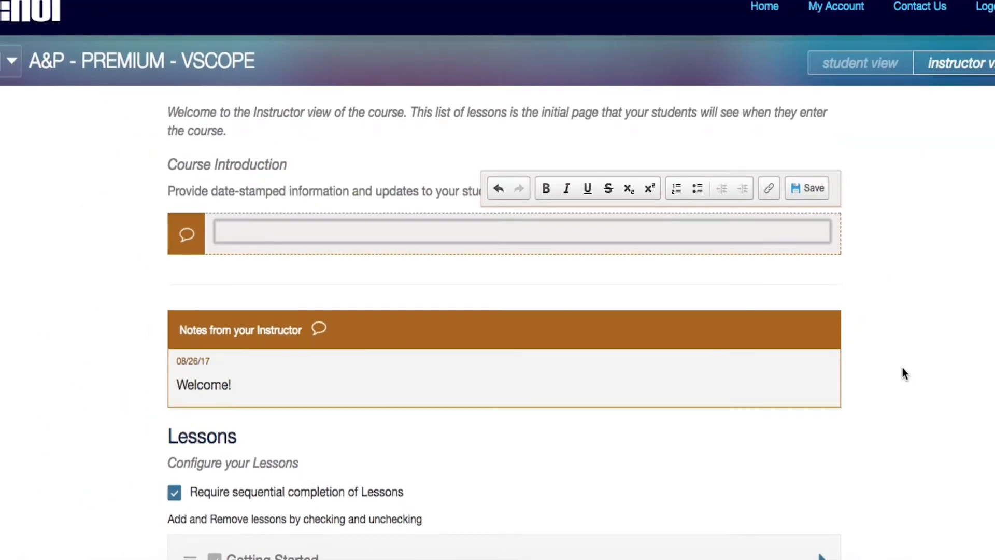
scroll("down", 3)
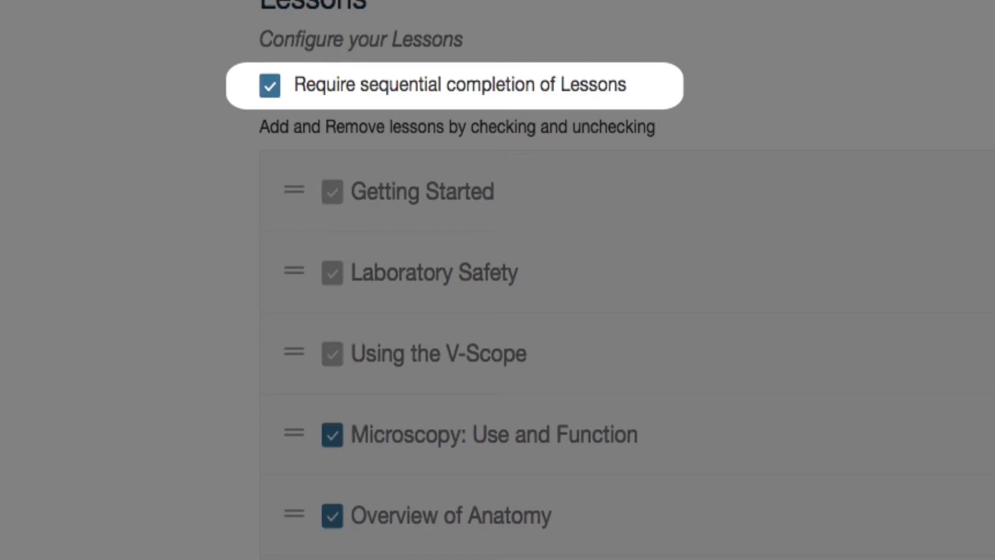
mouse_move(259, 130)
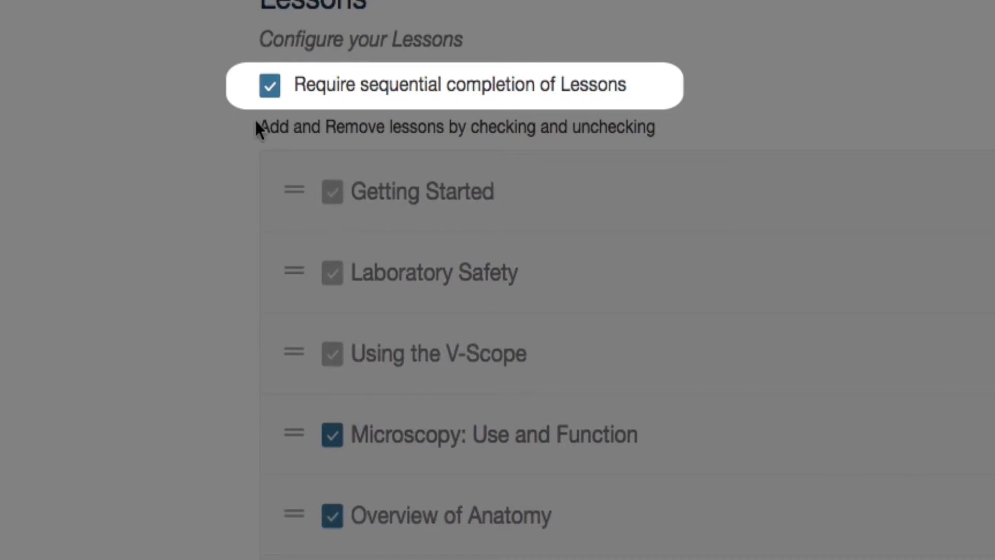
Step: Toggle sequential completion, expand Microscopy: Use and Function, then return to the top
left_click(269, 85)
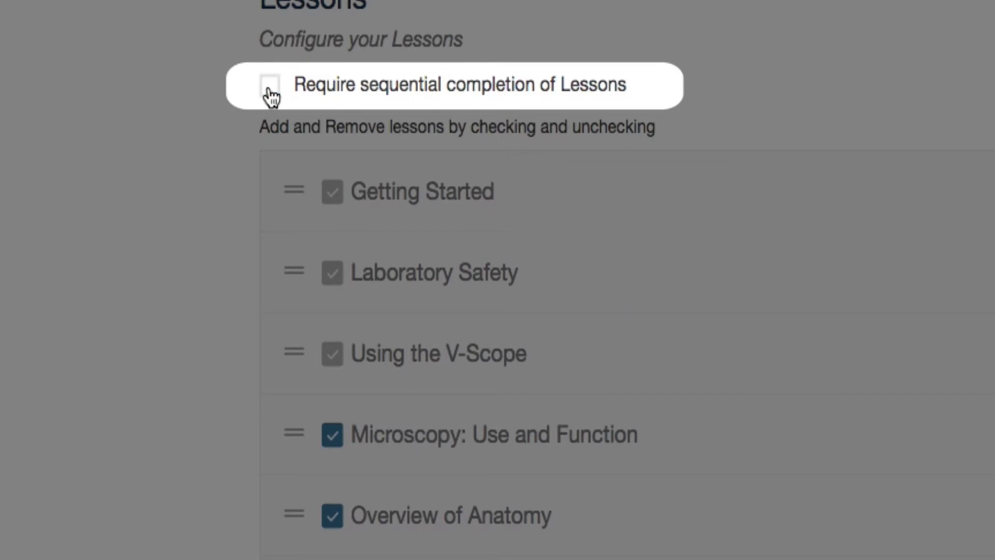
left_click(269, 84)
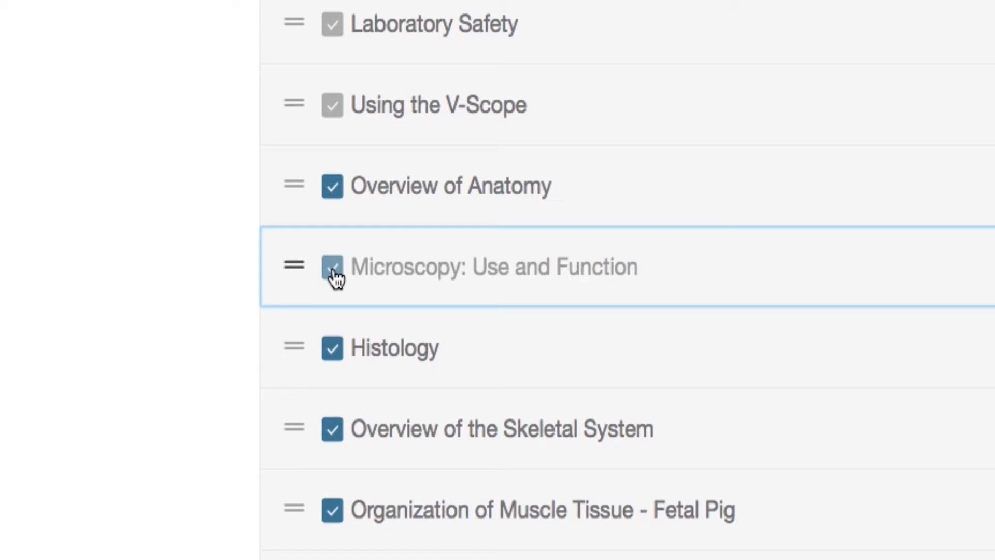
left_click(803, 289)
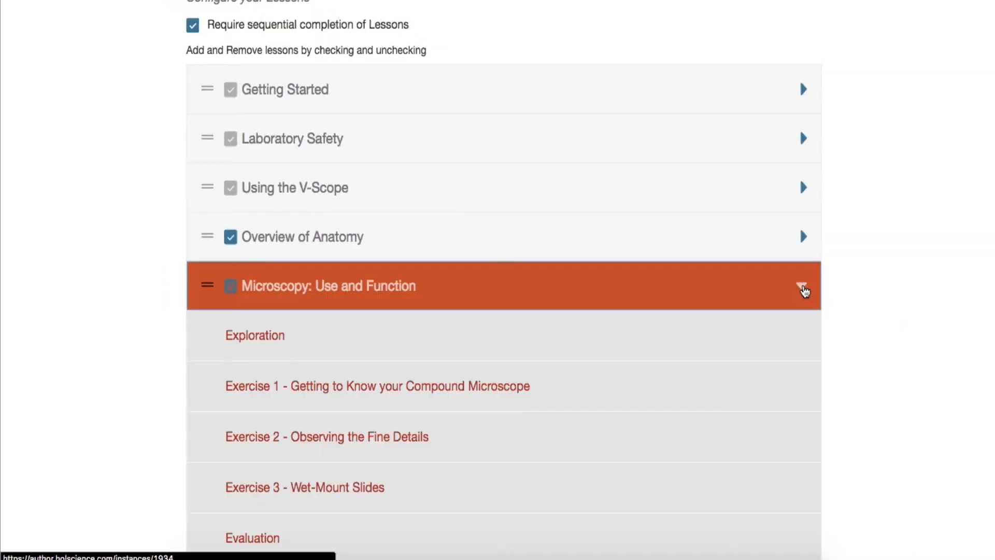
scroll("down", 3)
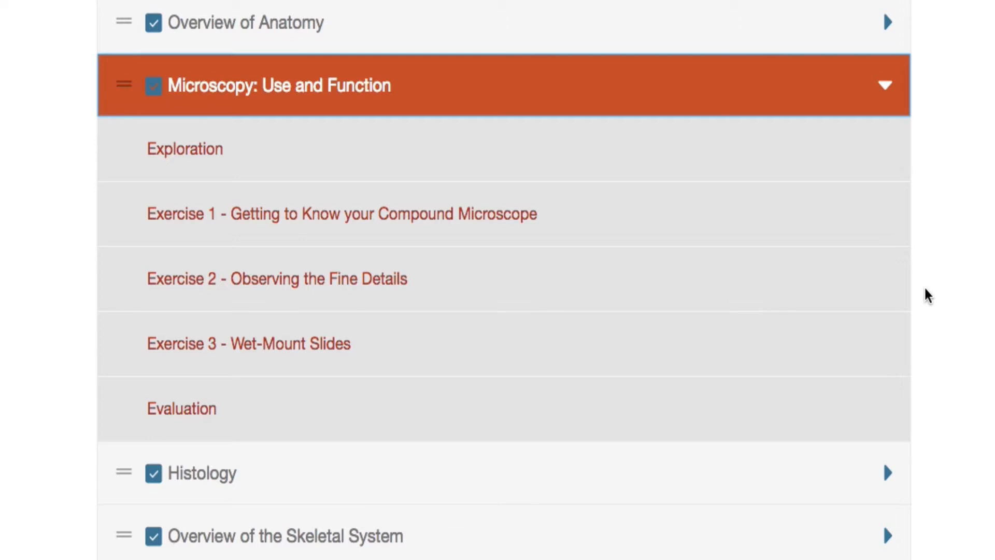
left_click(885, 85)
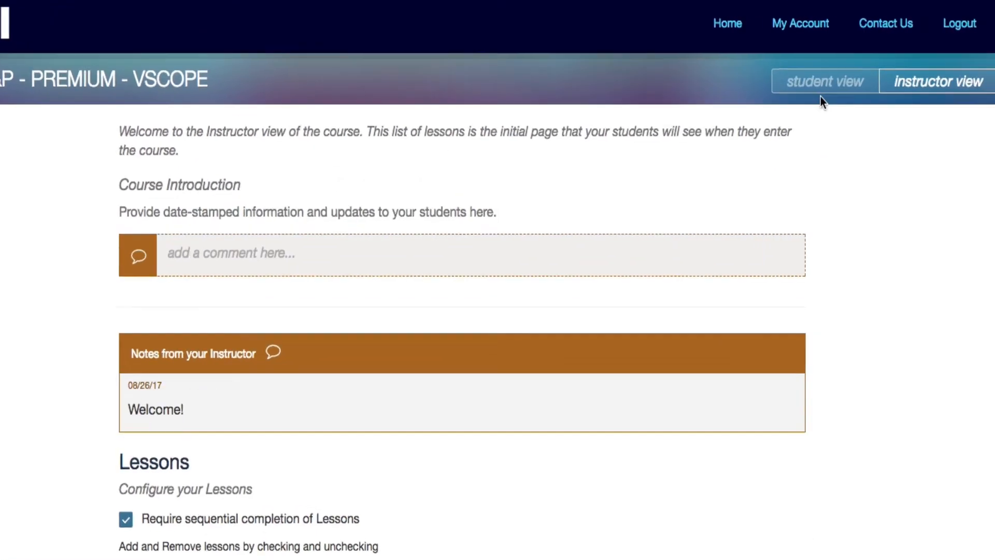
Step: Switch to student view and scroll through the prerequisites and lessons
left_click(824, 81)
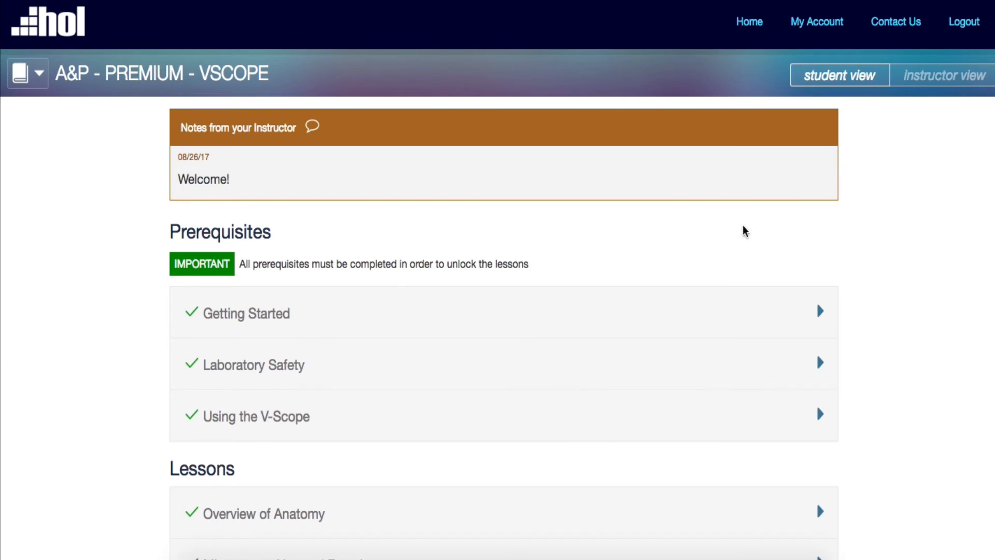
scroll("down", 3)
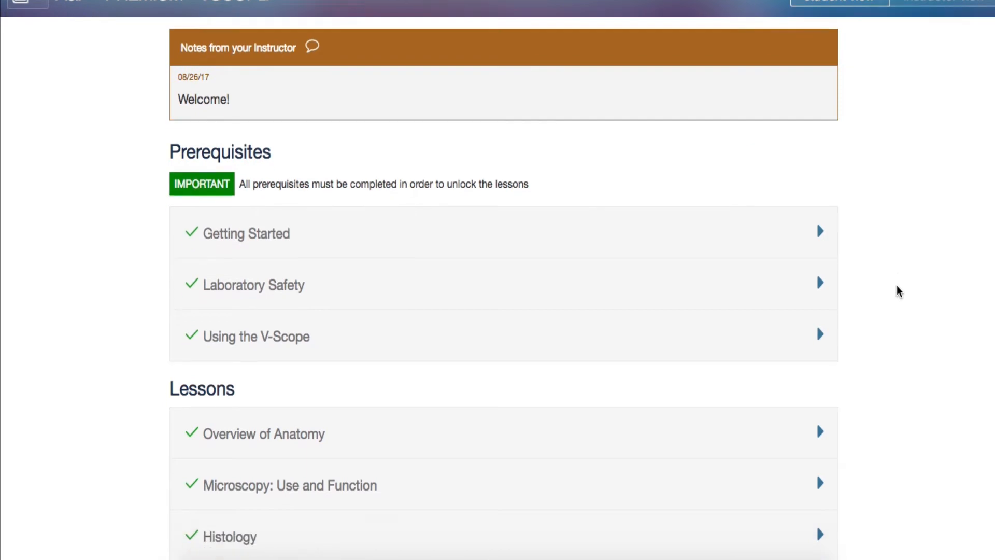
scroll("down", 3)
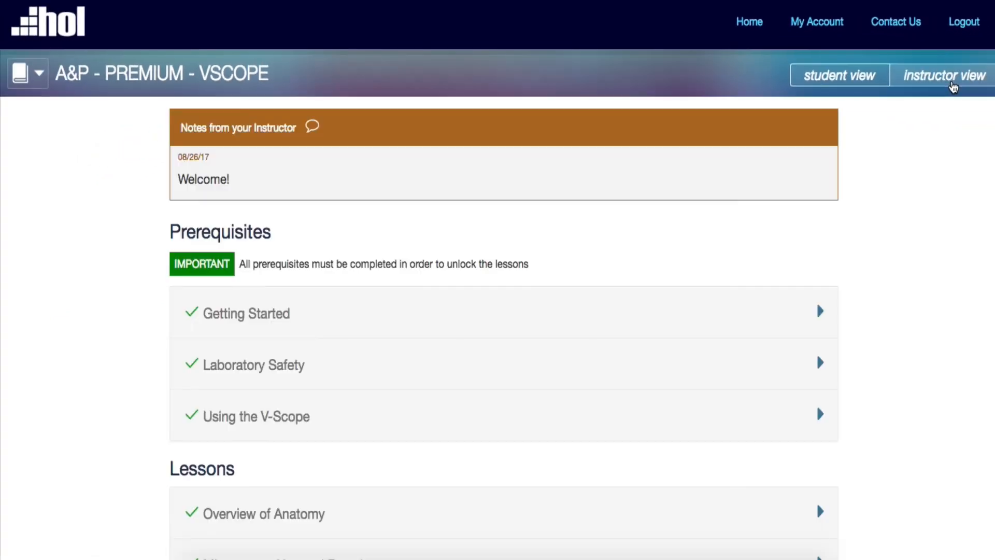
Step: Return to instructor view and scroll through the course Materials List
left_click(943, 74)
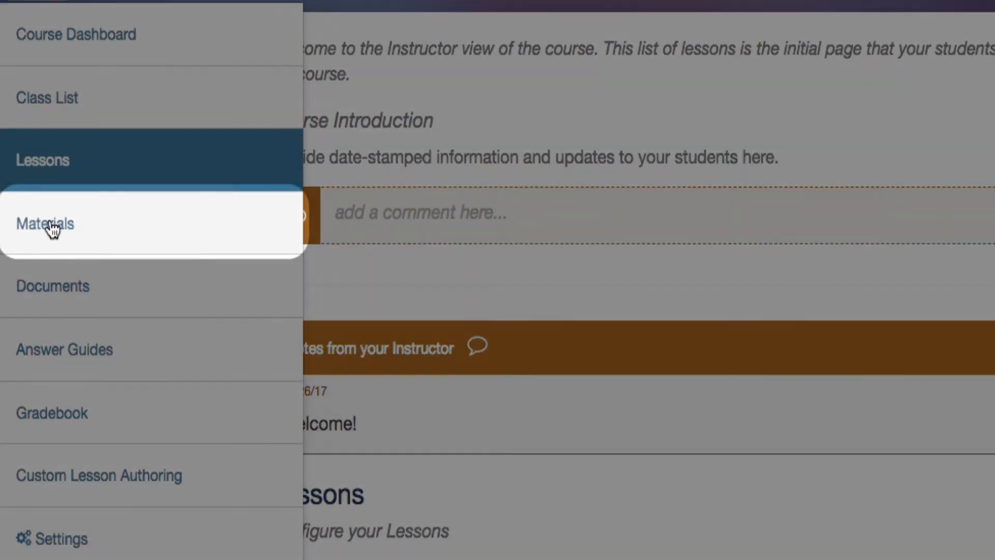
left_click(45, 223)
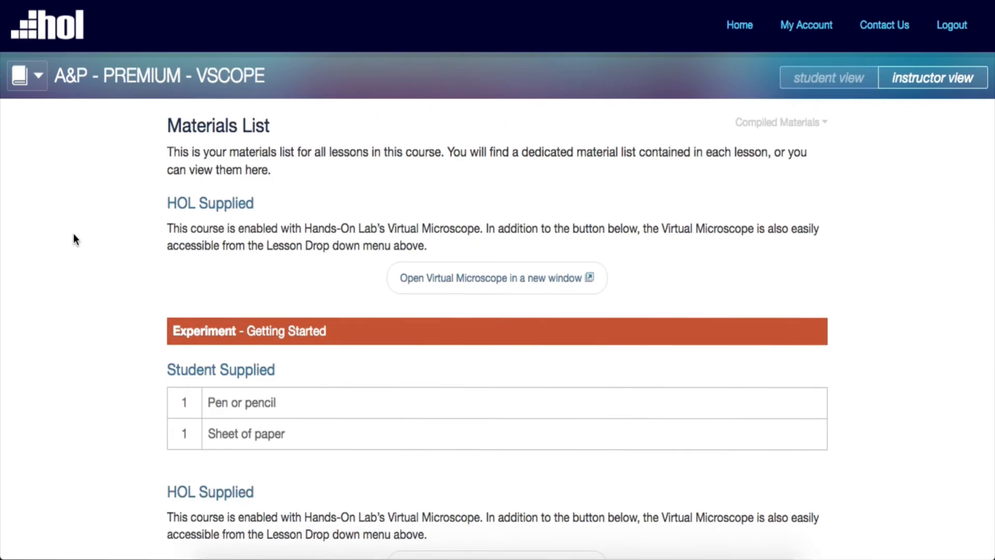
scroll("down", 3)
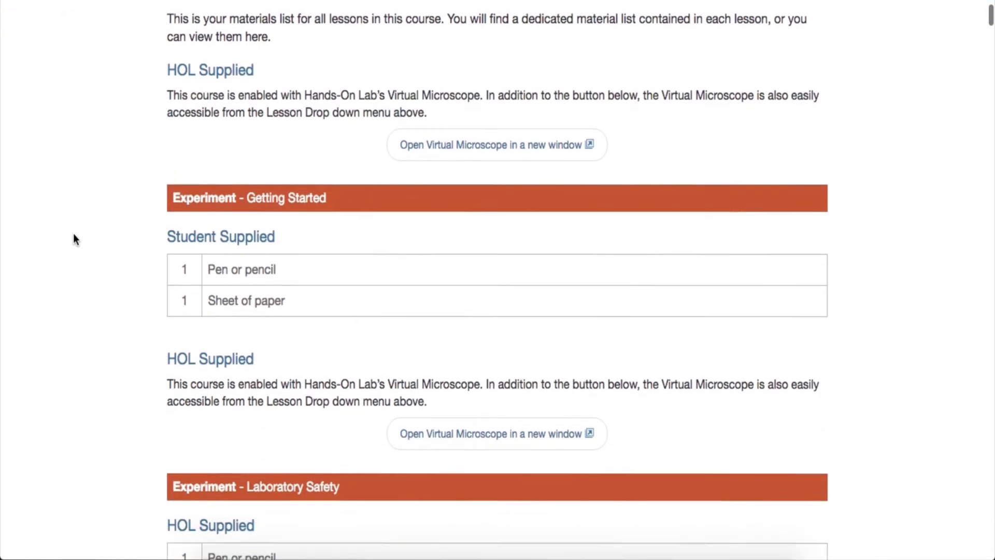
scroll("down", 3)
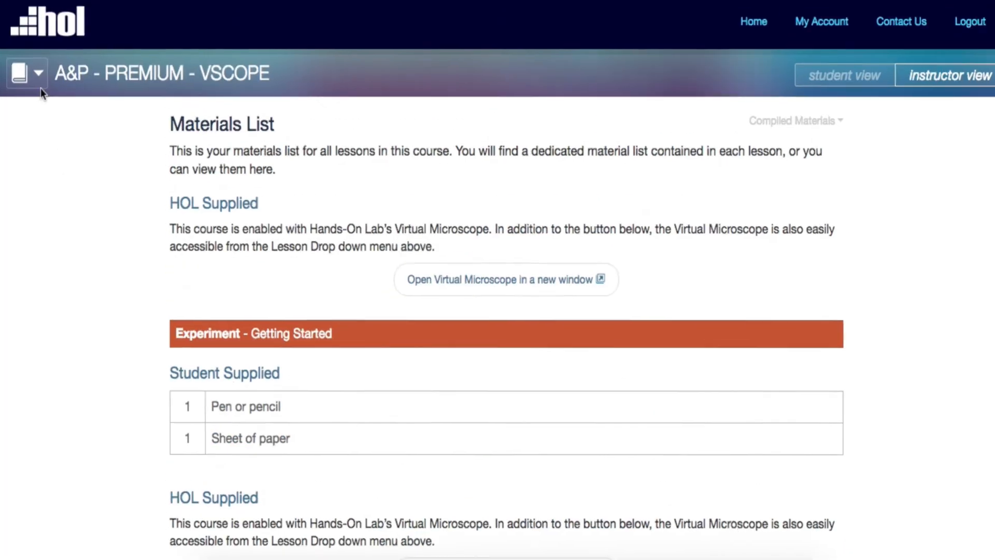
Step: Open Documents, view the Answer Guides PDFs per lesson, then reopen the course menu
left_click(26, 72)
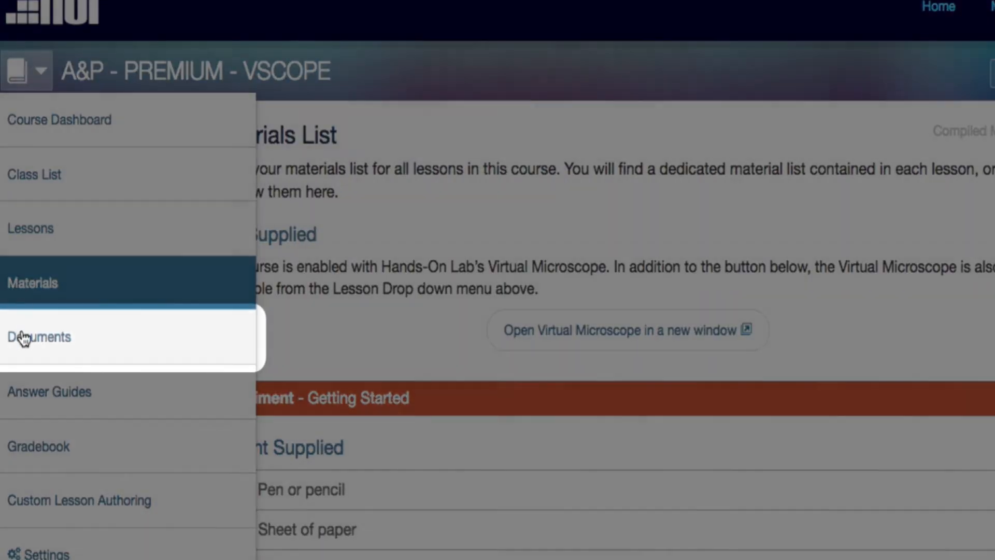
left_click(40, 336)
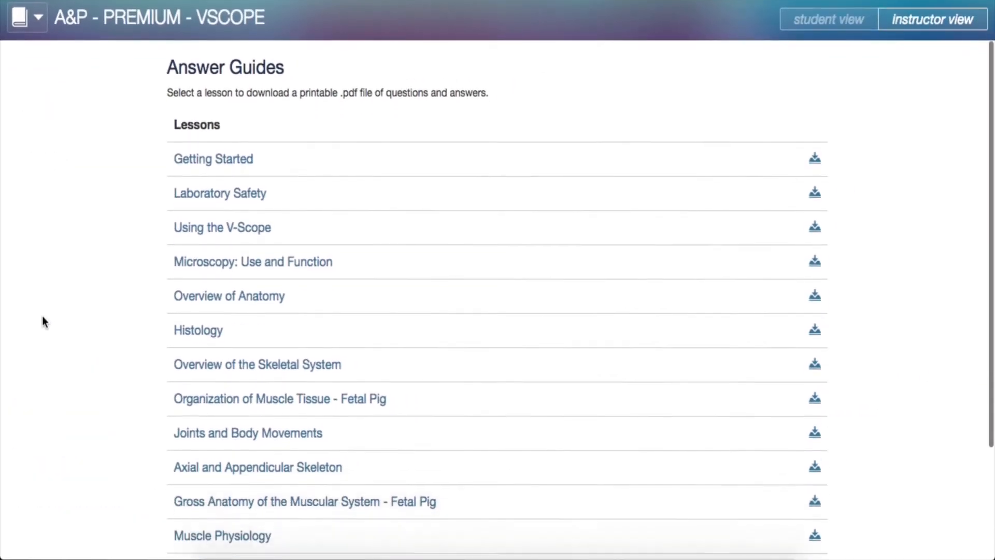
scroll("down", 3)
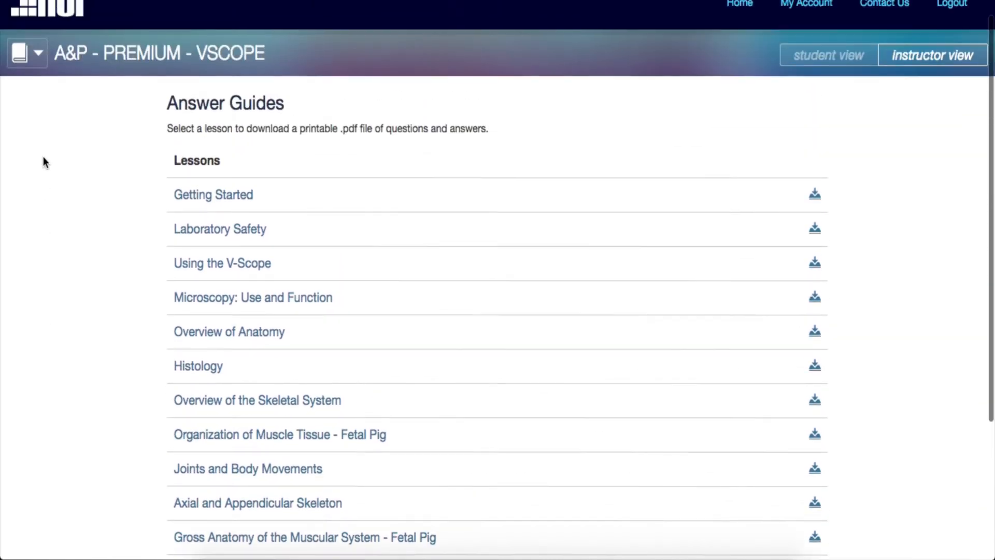
left_click(20, 53)
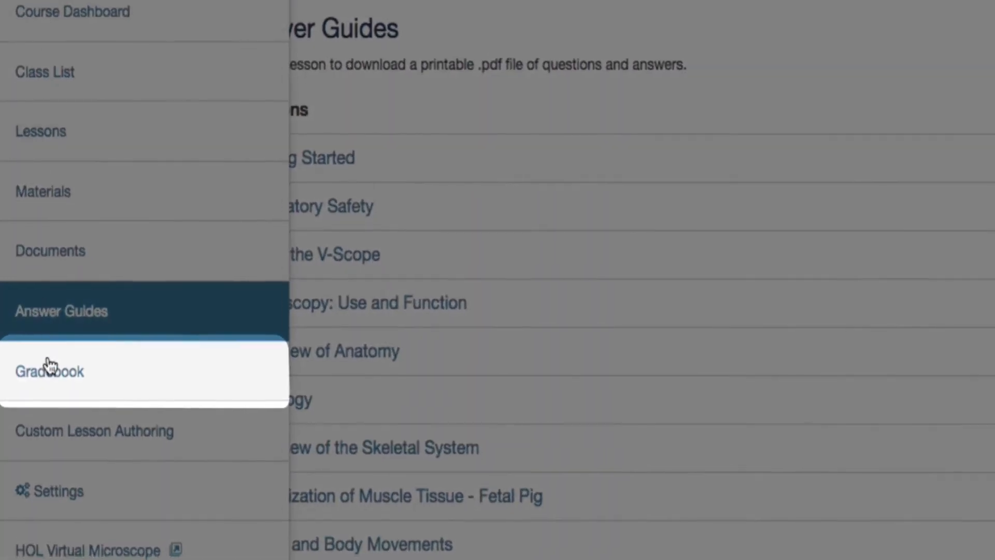
Step: Open the Gradebook, check its legend, and collapse Laboratory Safety's question breakdown
left_click(50, 371)
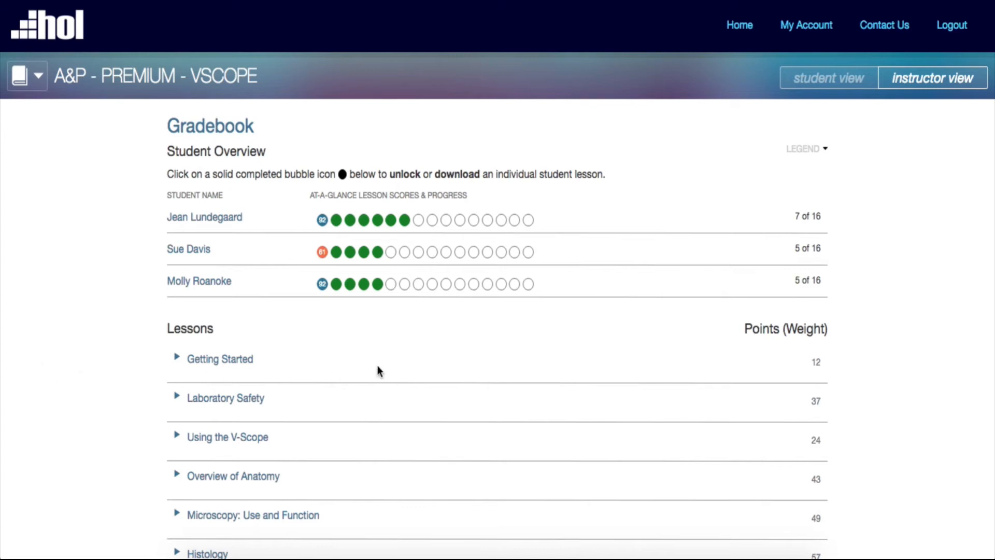
mouse_move(796, 156)
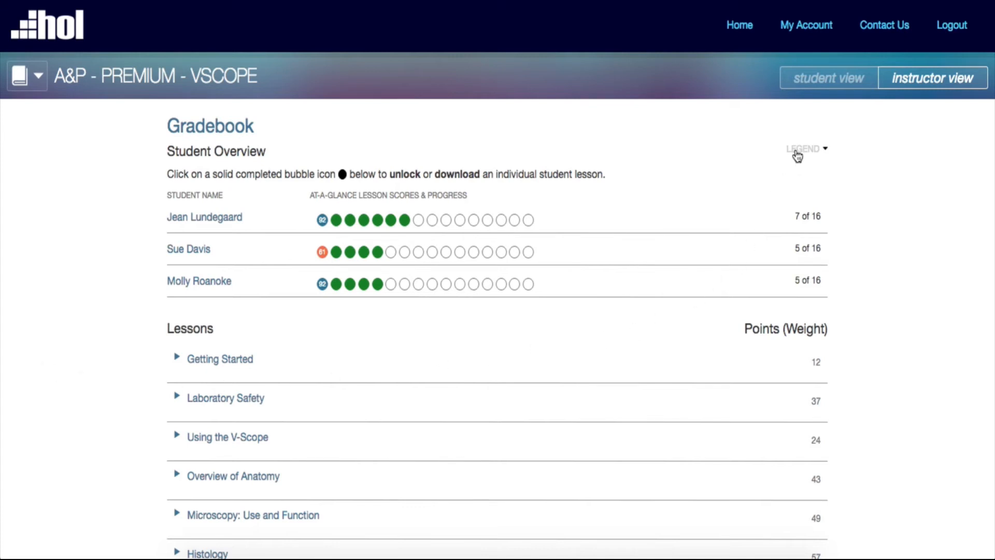
left_click(804, 148)
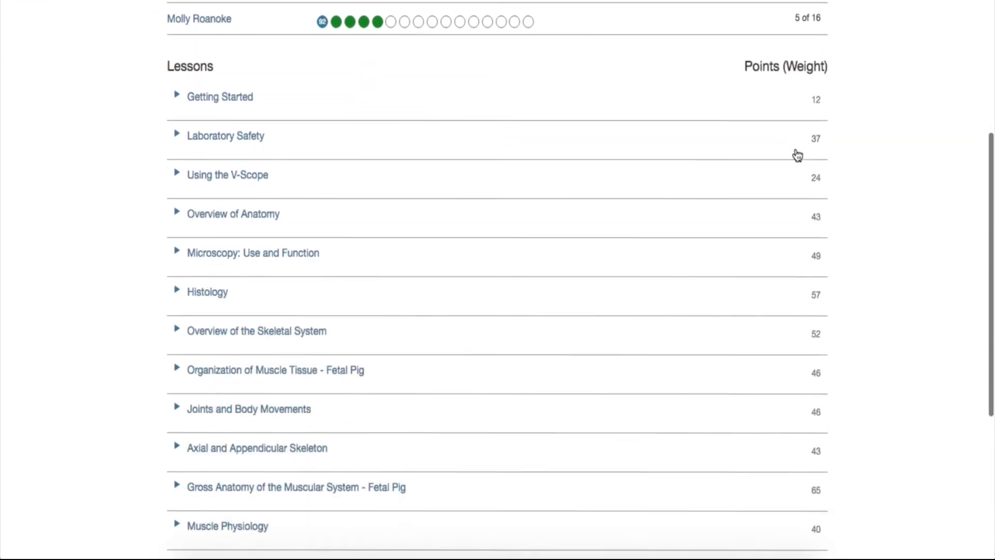
scroll("down", 3)
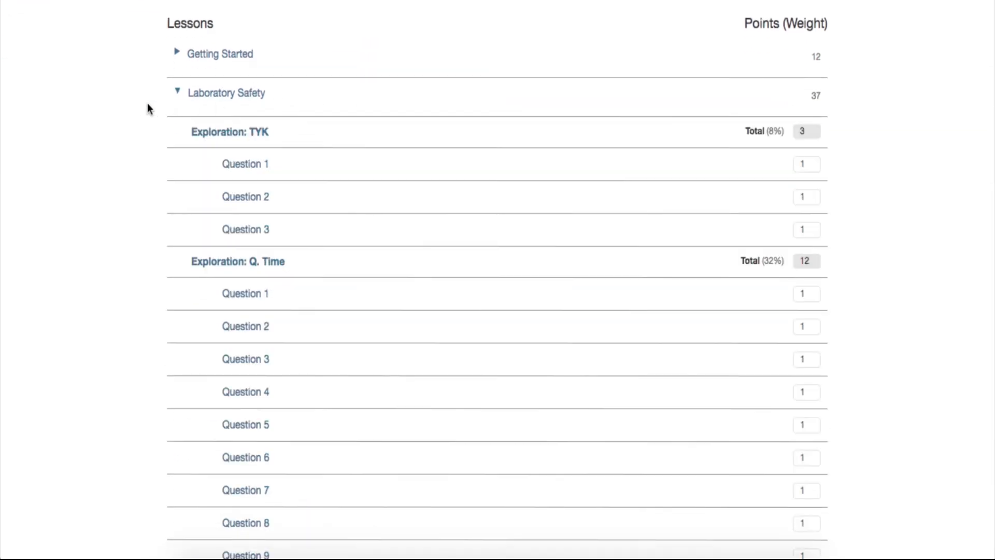
scroll("down", 3)
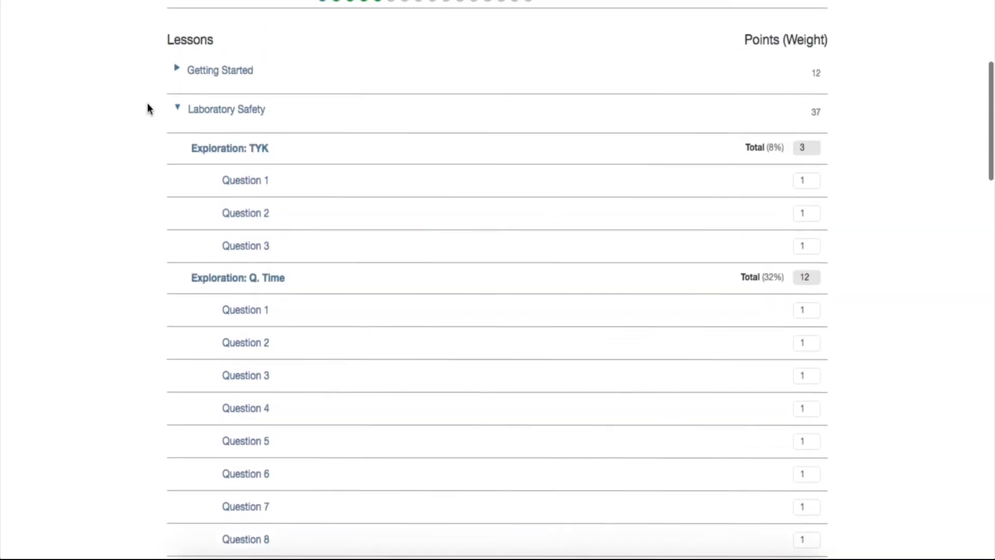
left_click(178, 109)
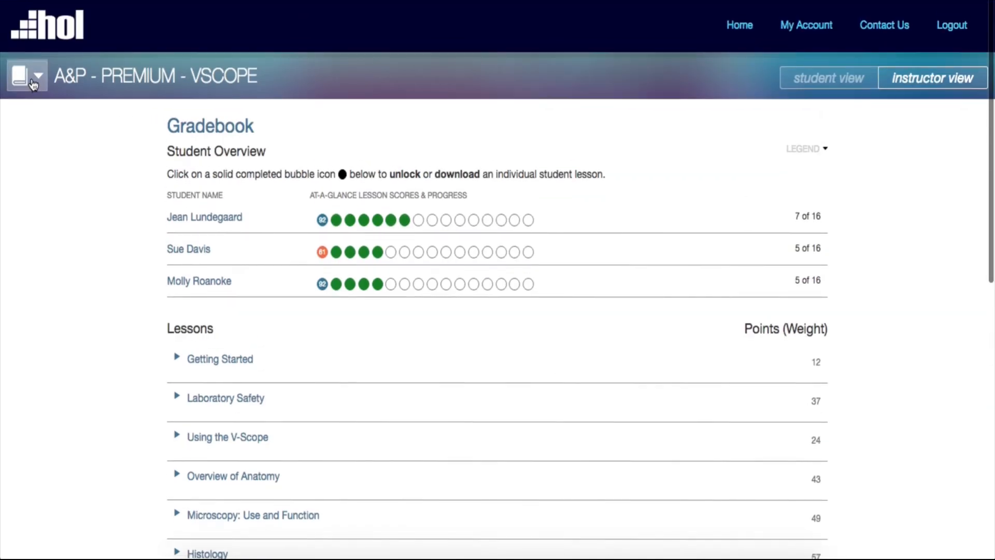
Step: Open the book icon dropdown showing pages like Custom Lesson Authoring and Settings
left_click(28, 75)
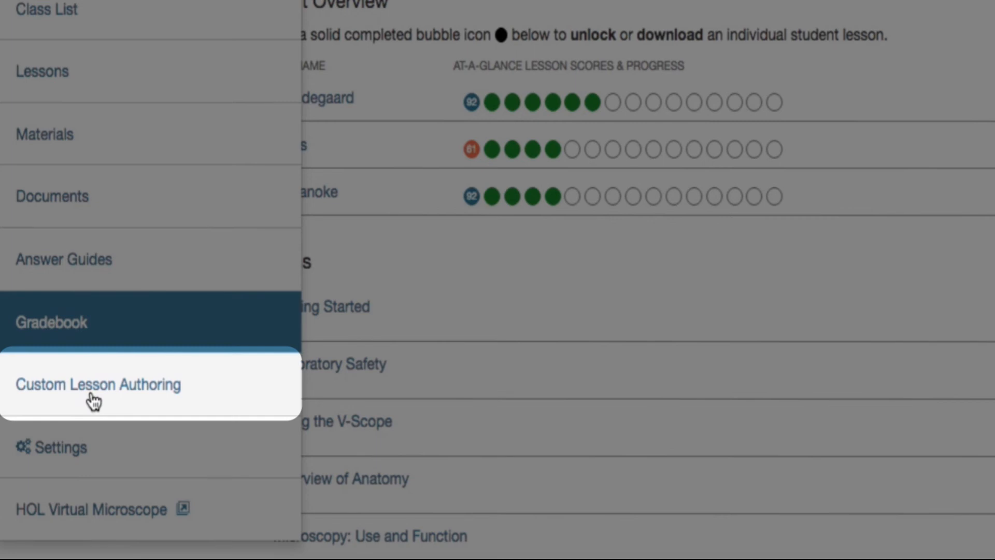
mouse_move(111, 463)
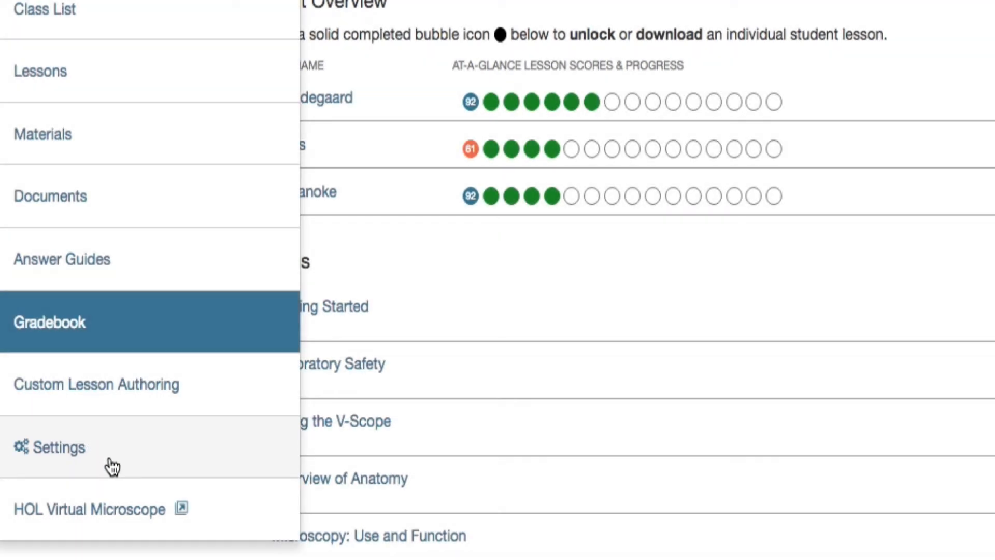
Step: Open Course Settings and scroll through the course information
left_click(57, 447)
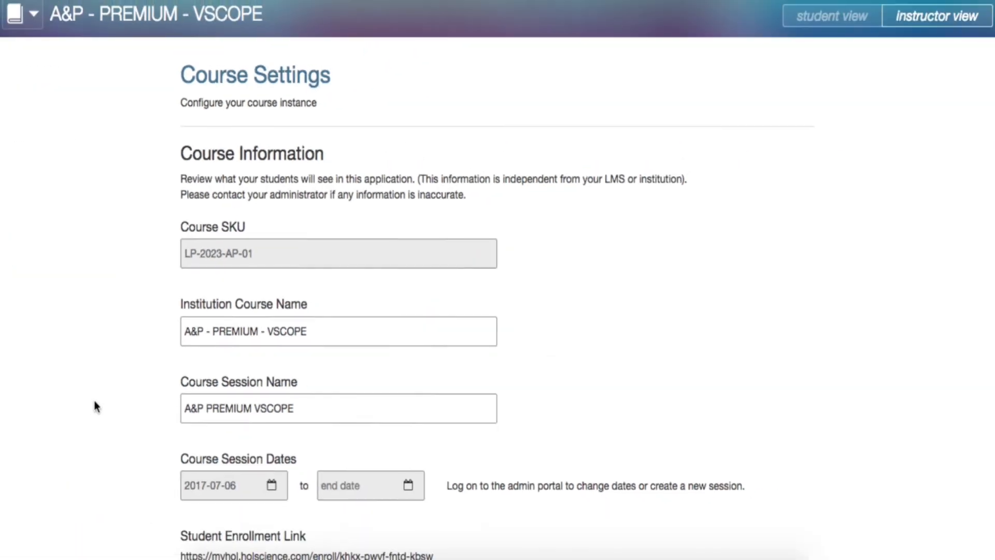
scroll("down", 3)
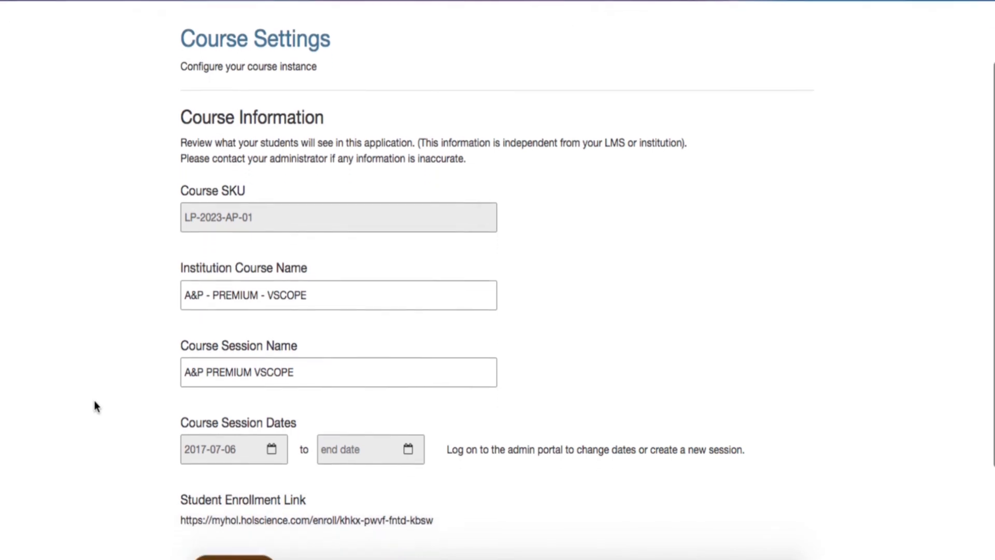
scroll("down", 3)
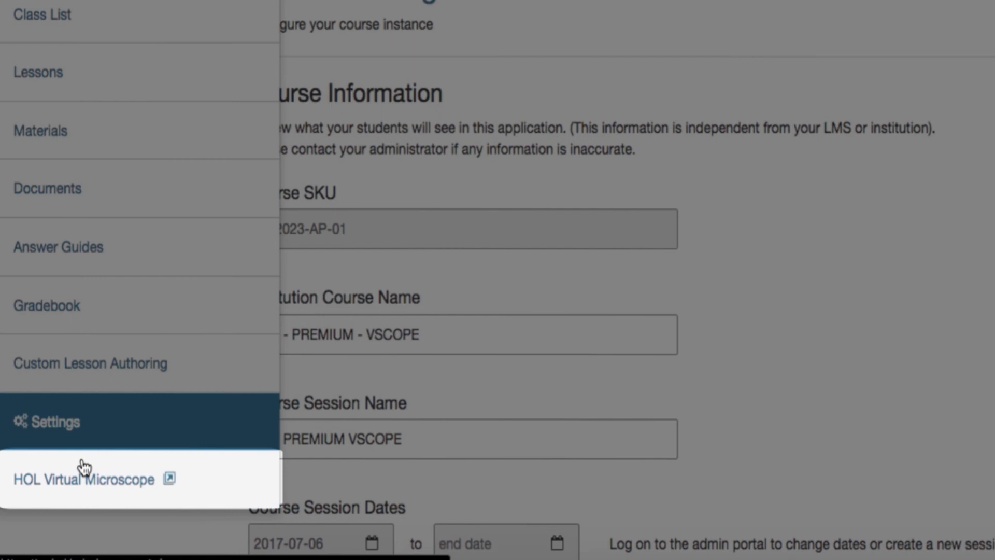
Step: Follow the HOL Virtual Microscope link to the Hands-On Labs contact page
left_click(83, 478)
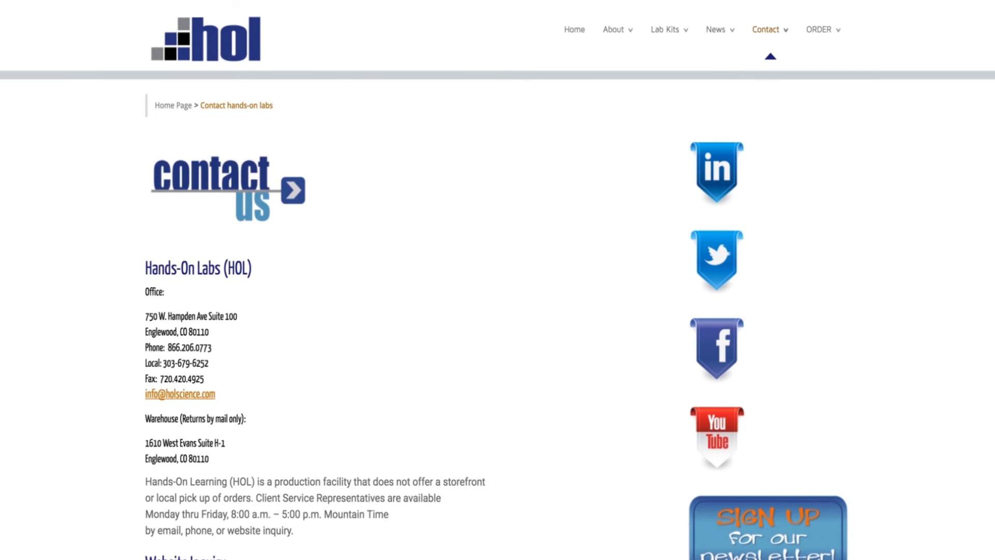